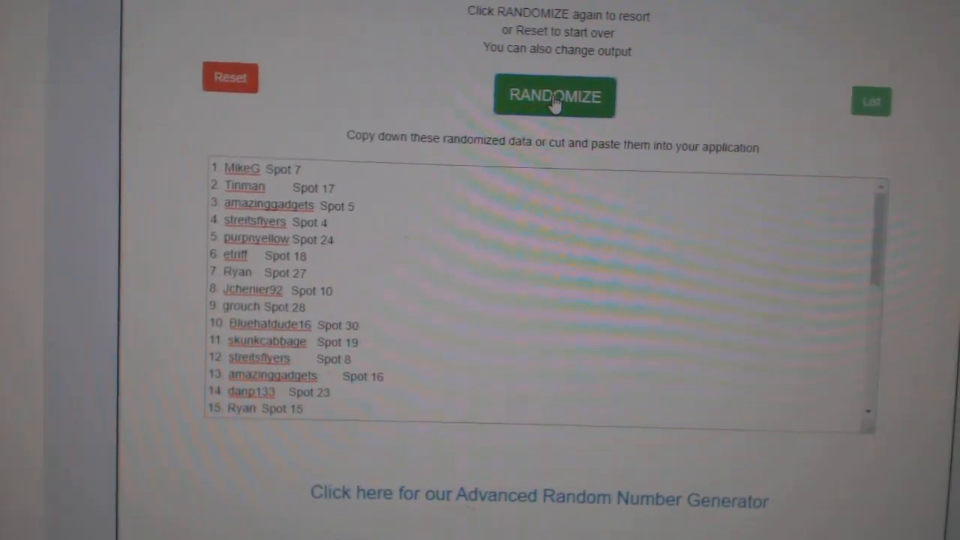
- Randomize the pasted NHL team list, yielding an order starting Vancouver, Boston, Chicago
{"action": "left_click", "coordinate": [552, 96]}
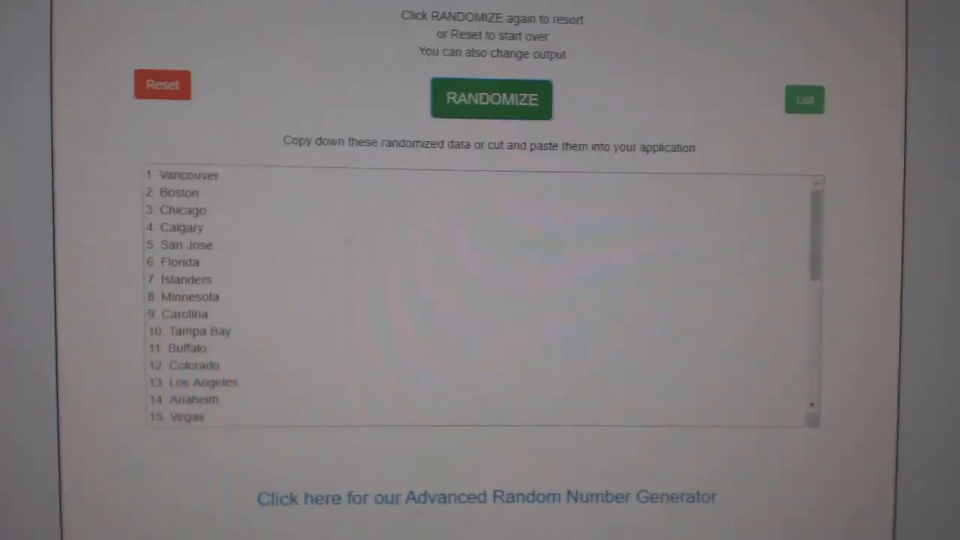
{"action": "left_click", "coordinate": [489, 99]}
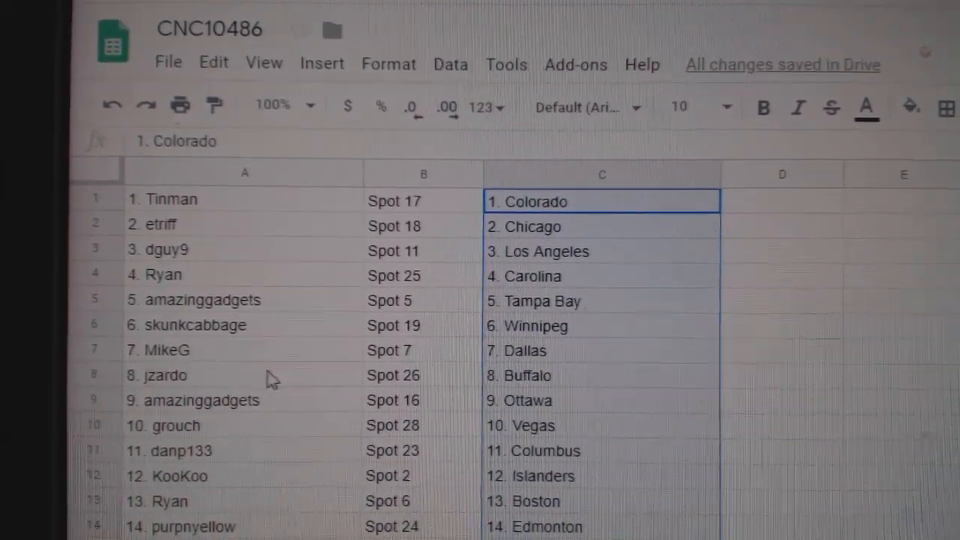
{"action": "left_click", "coordinate": [165, 375]}
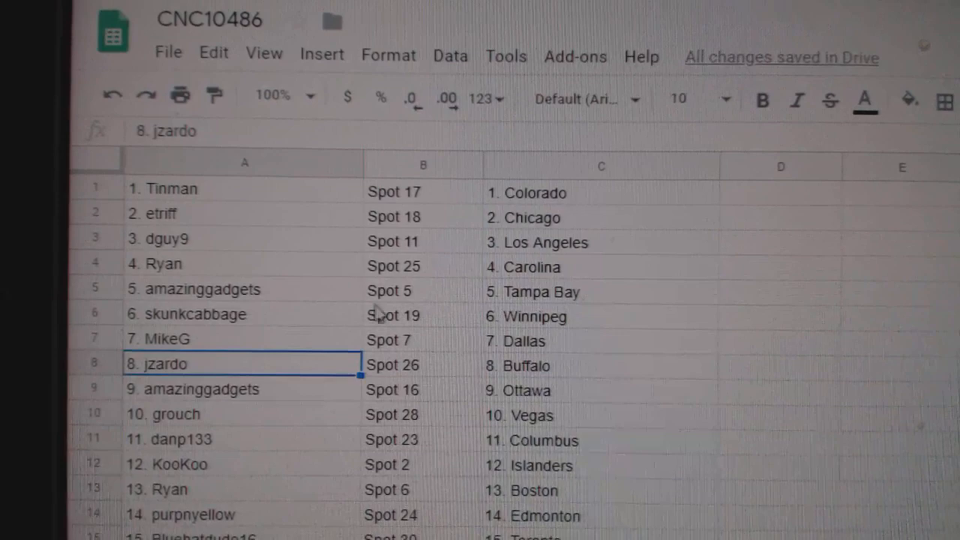
{"action": "scroll", "scroll_direction": "down", "scroll_amount": 3}
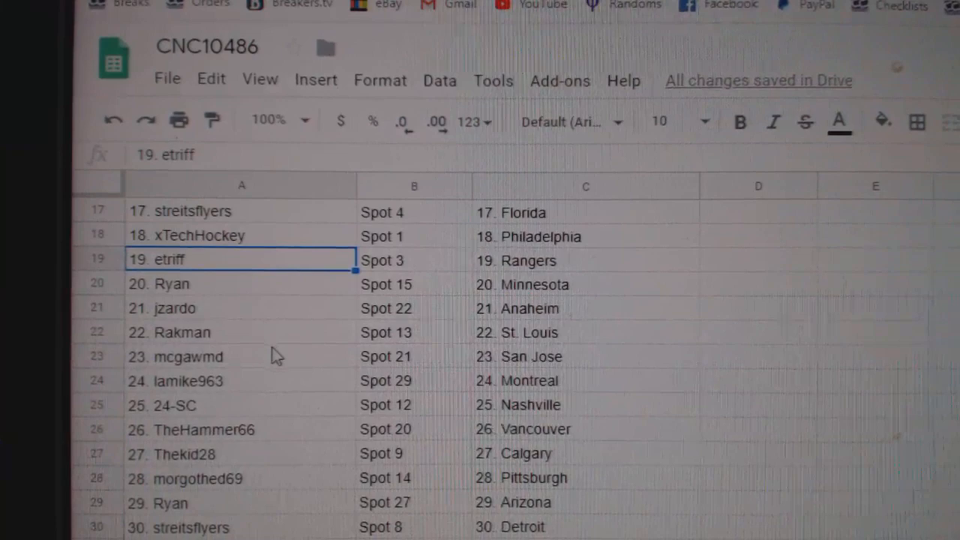
{"action": "left_click", "coordinate": [210, 357]}
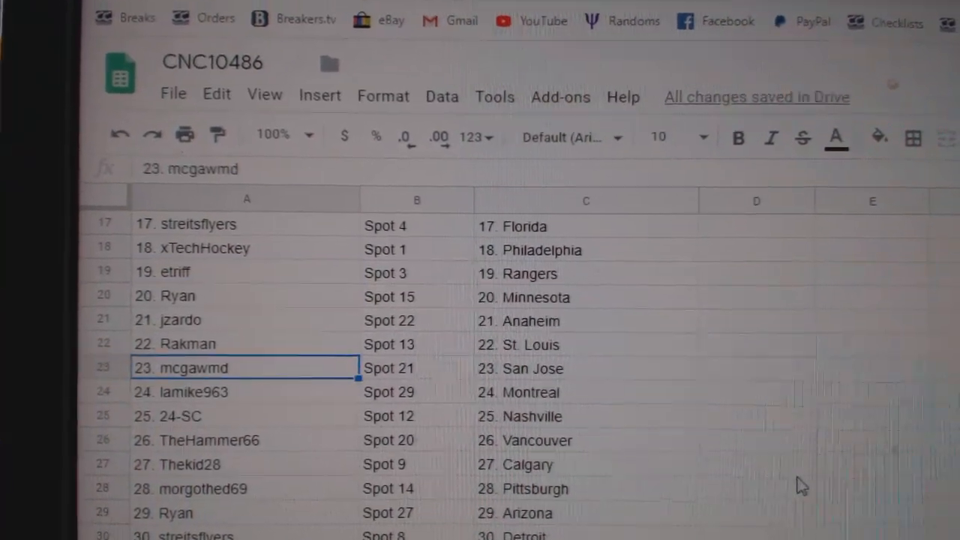
{"action": "scroll", "scroll_direction": "down", "scroll_amount": 3}
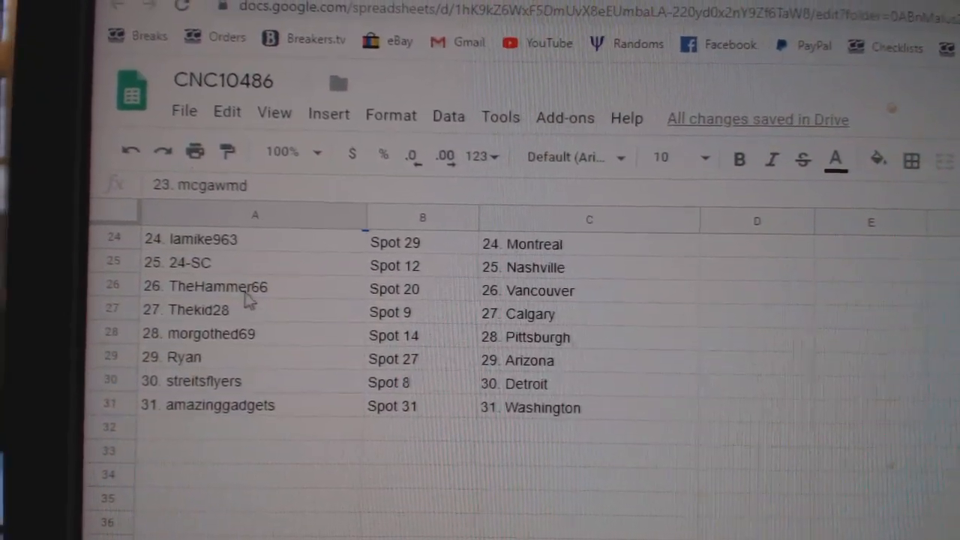